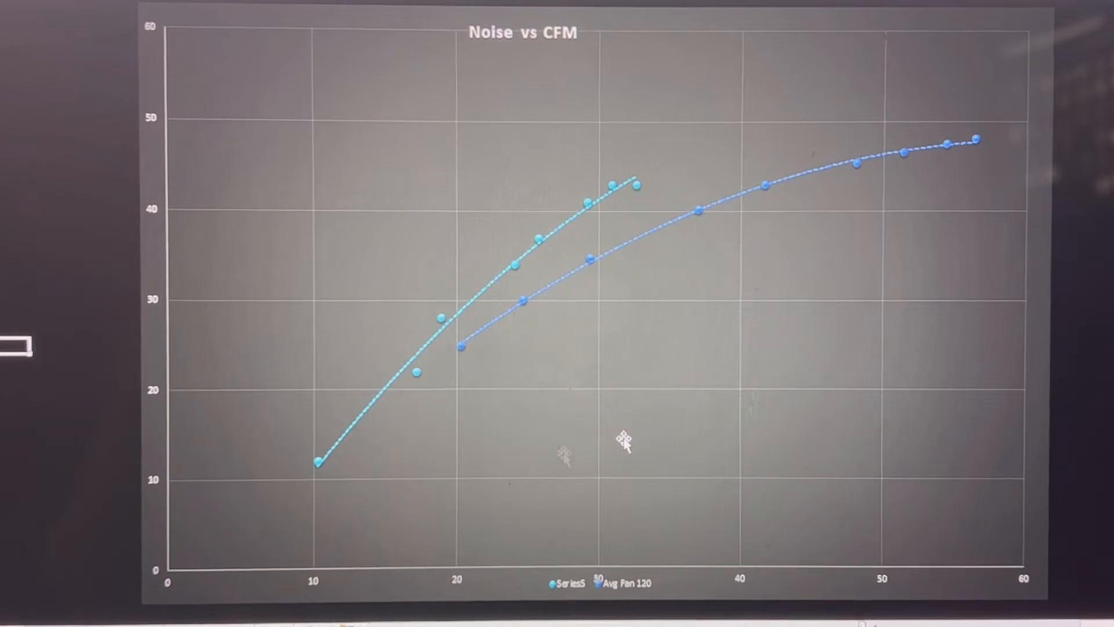
mouse_move(624, 441)
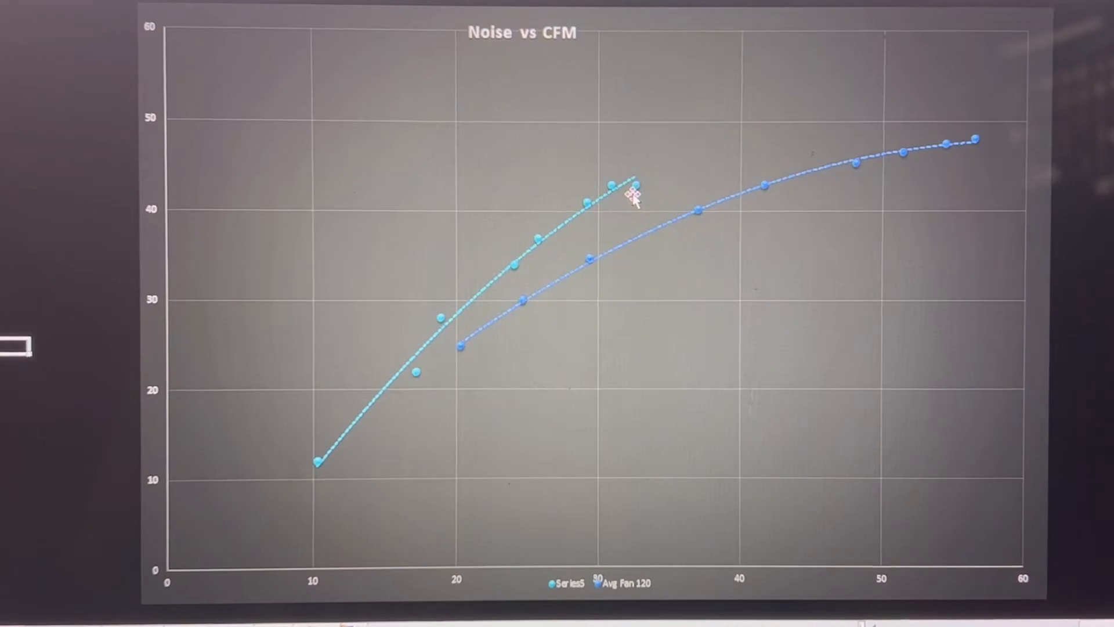
mouse_move(631, 198)
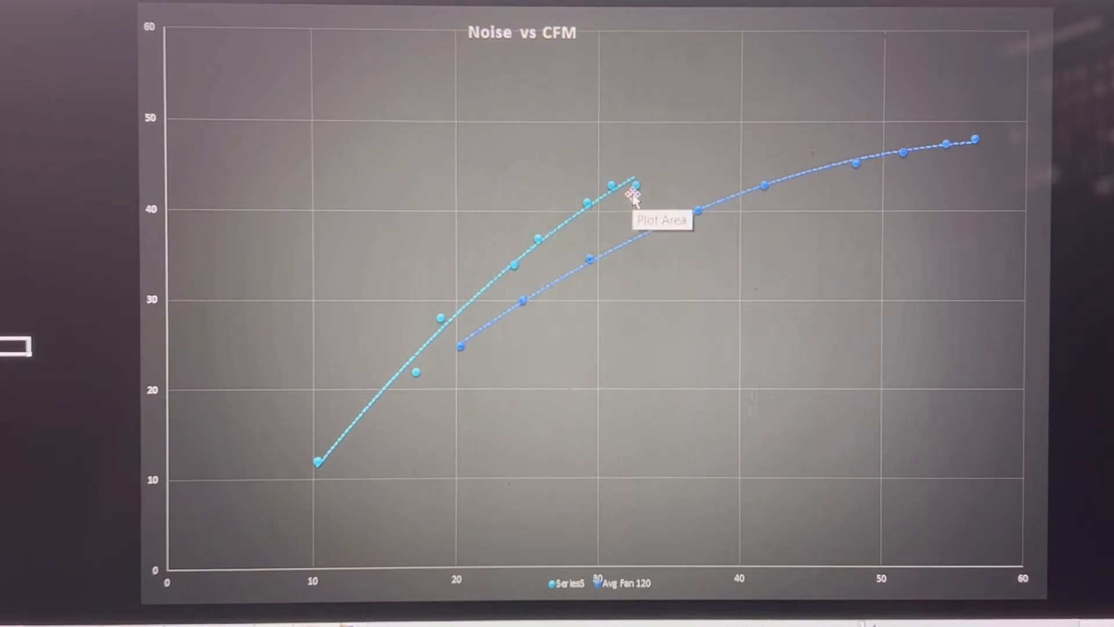